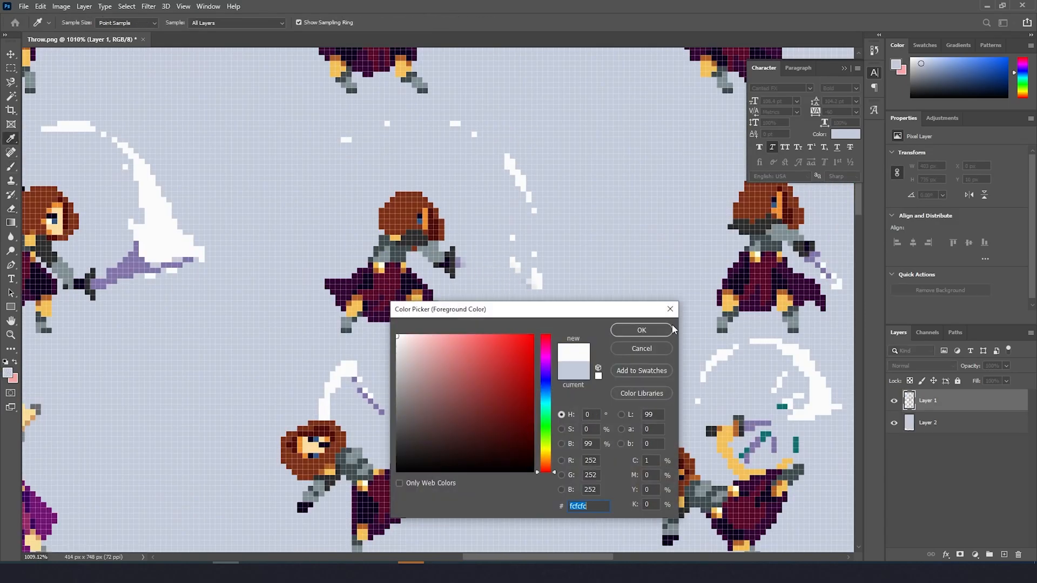
# Confirm the near-white foreground colour fcfcfc (RGB 252) in the Color Picker
pyautogui.click(640, 330)
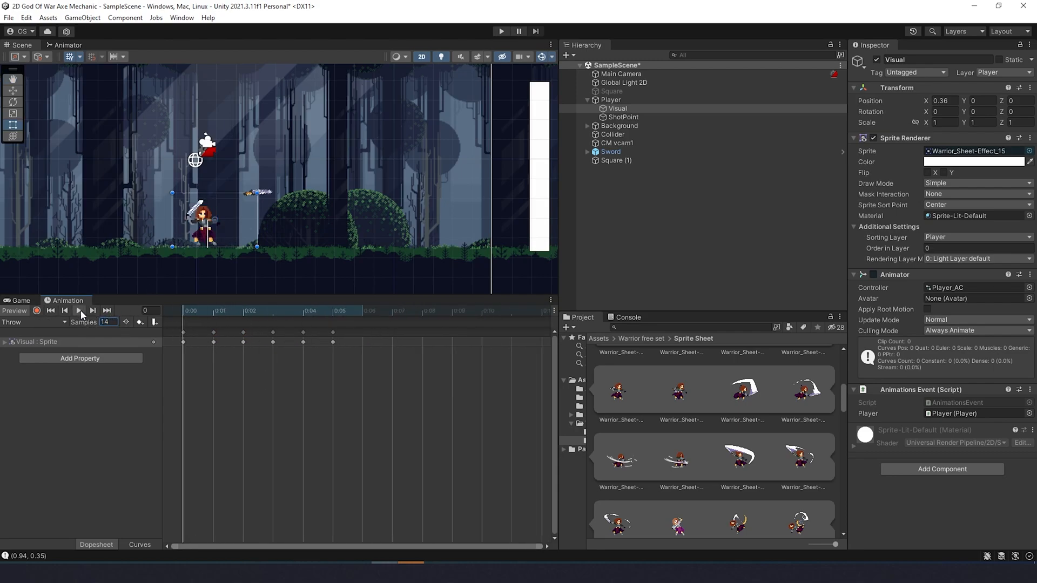
# Preview the keyframed Throw clip playing on the player's Visual sprite
pyautogui.click(501, 31)
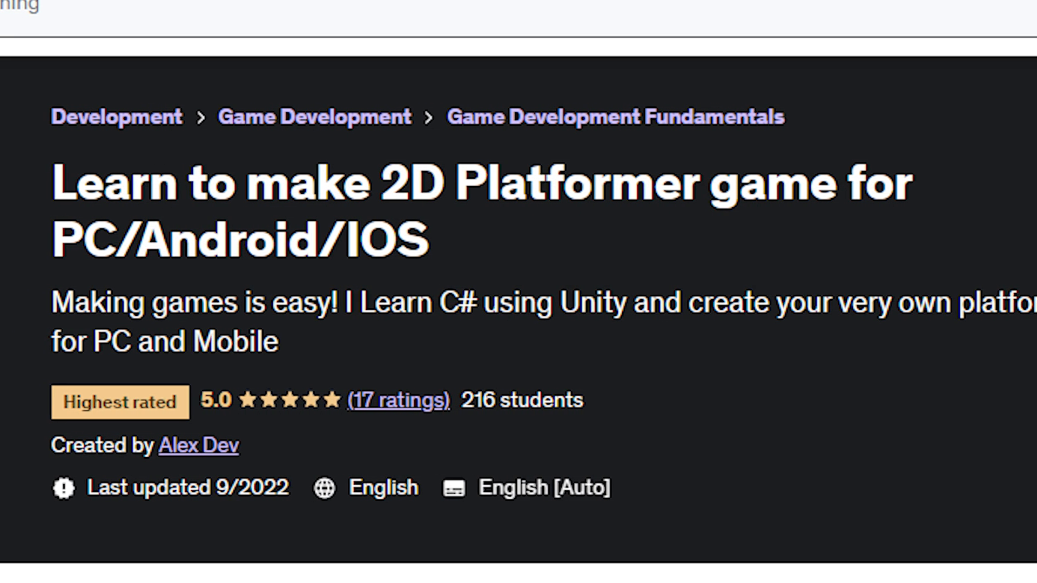
# Scroll the 2D Platformer course page down to a five-star student review
pyautogui.scroll(-3)
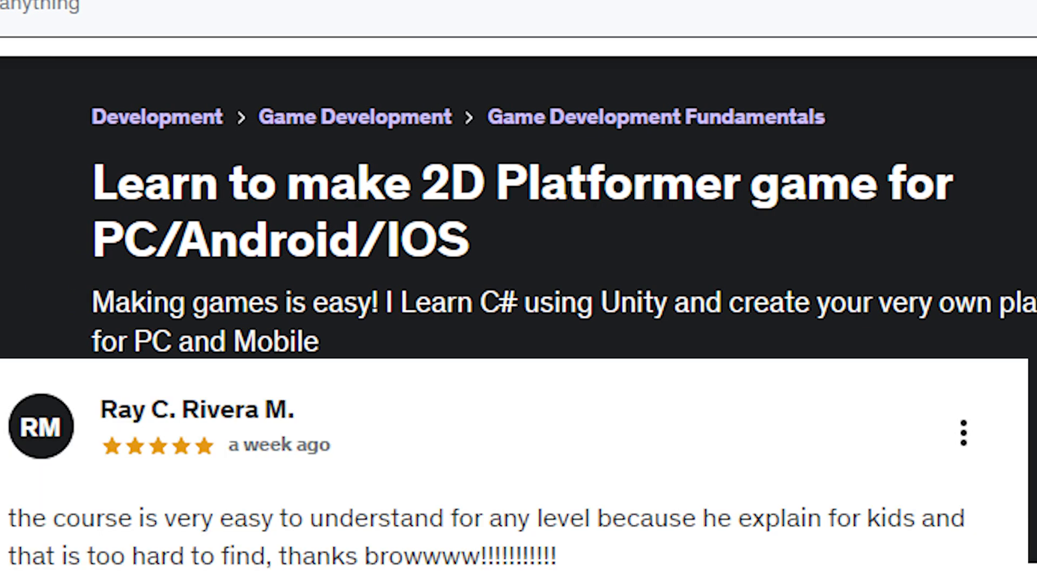